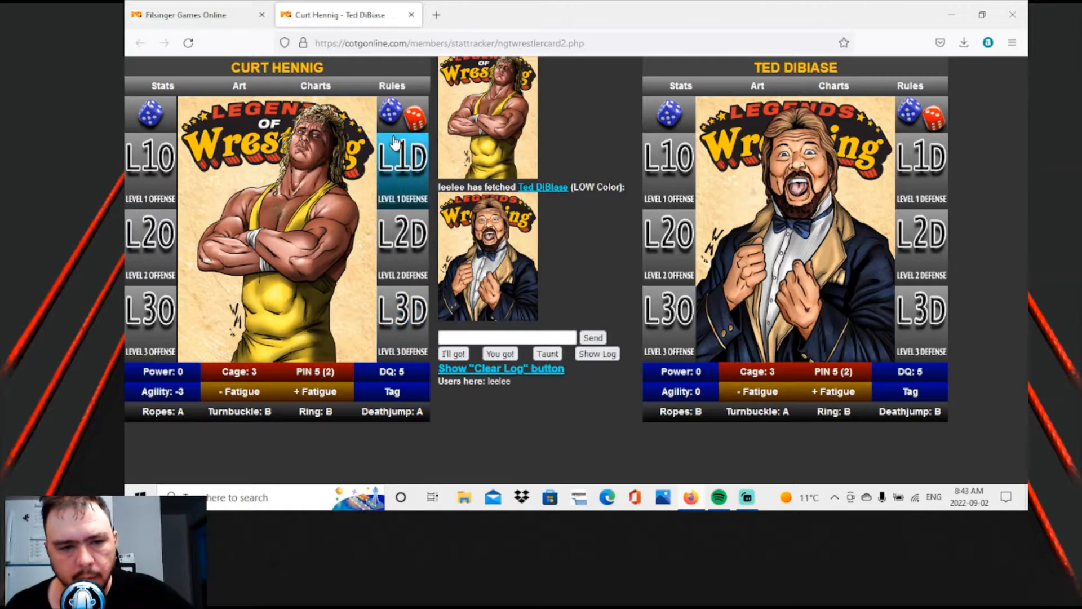
Roll the two dice to start the Hennig vs DiBiase match.
left_click(403, 114)
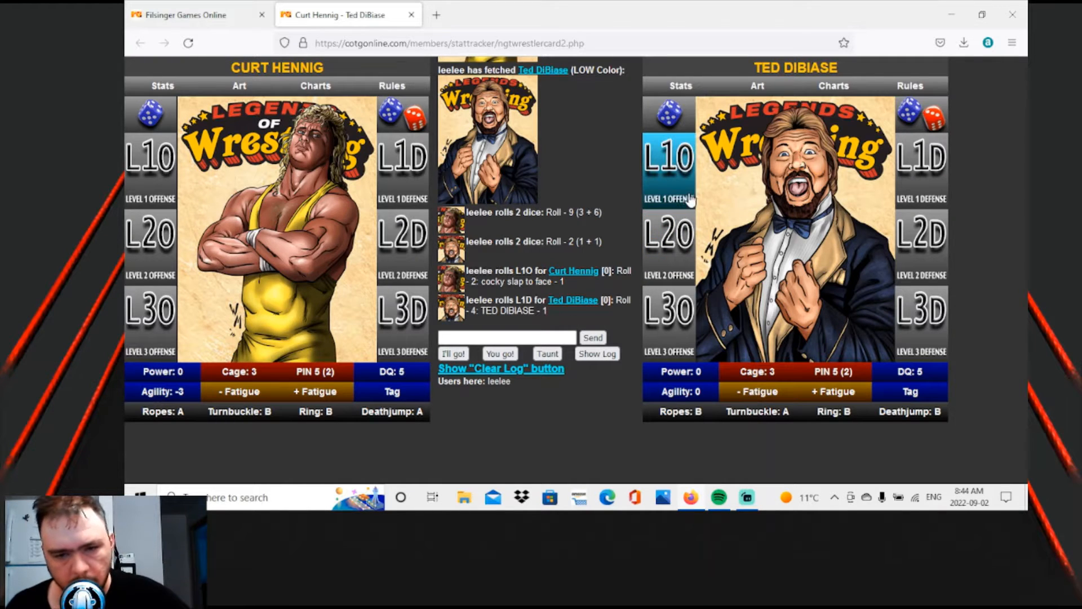
mouse_move(683, 195)
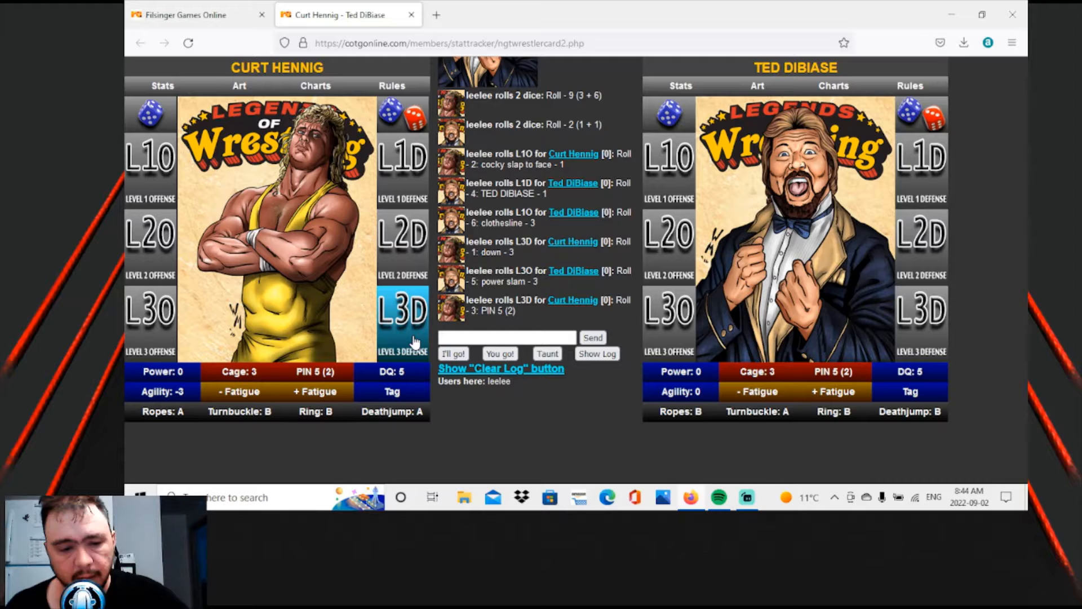
mouse_move(315, 372)
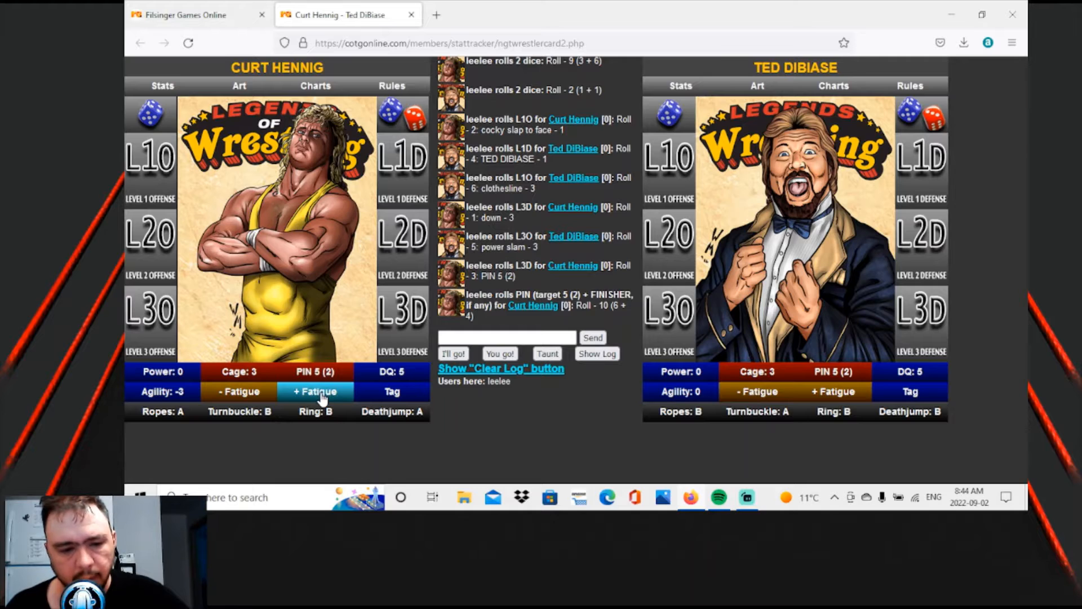
Add one fatigue point to Curt Hennig's card.
left_click(316, 392)
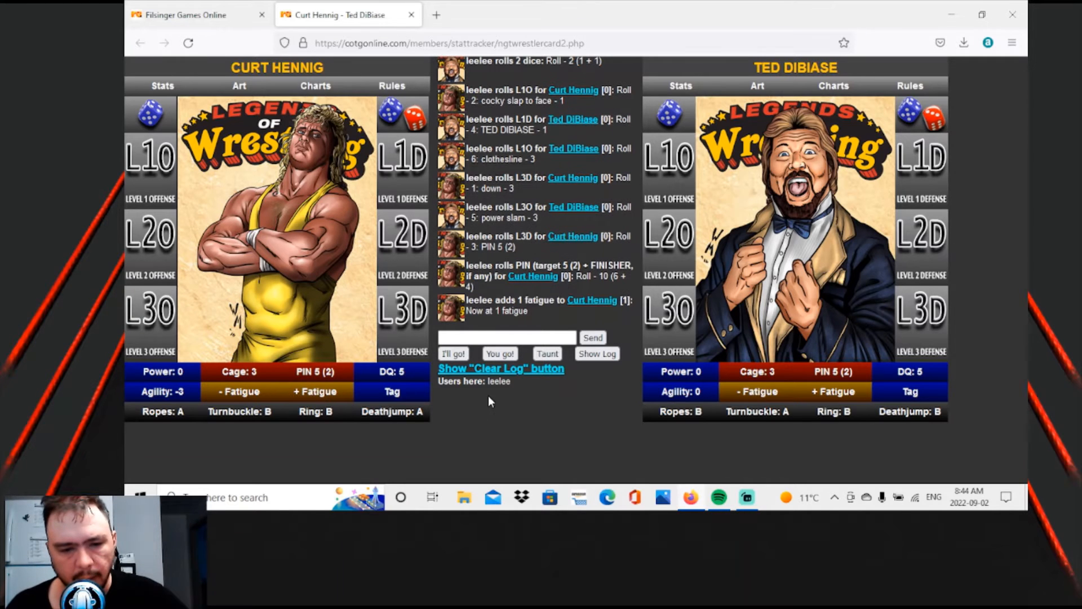
mouse_move(524, 421)
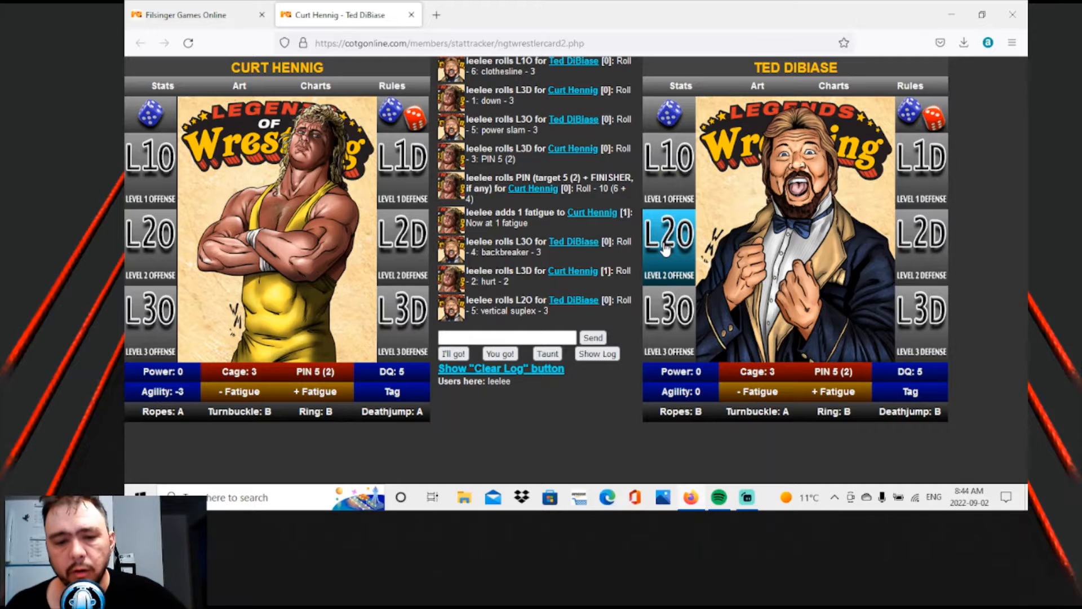
mouse_move(562, 292)
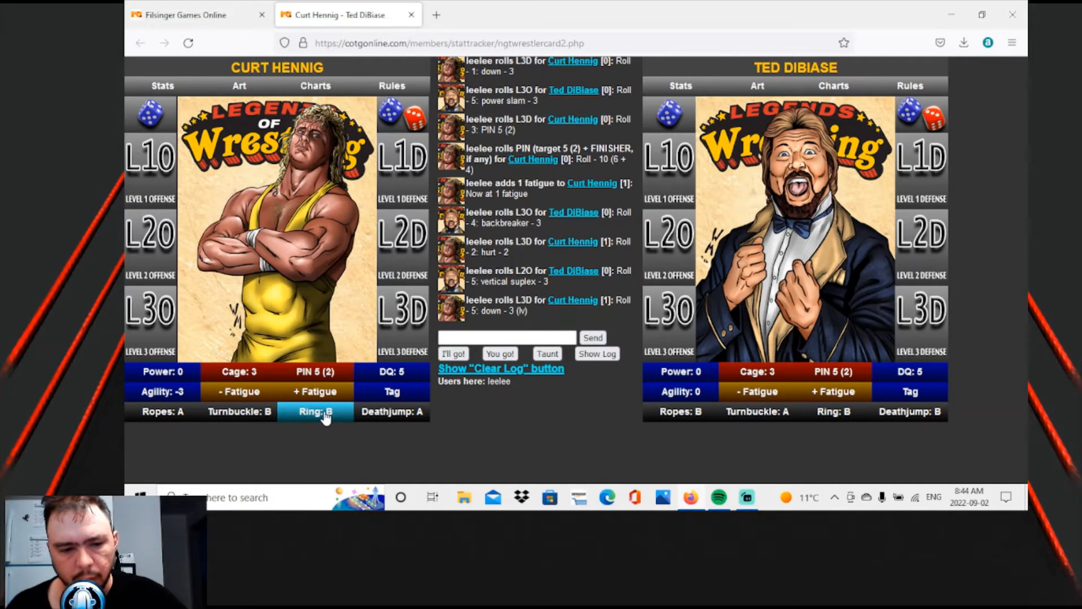
Roll Curt Hennig's Ring: B chart, landing on the announcer's-table result.
left_click(316, 412)
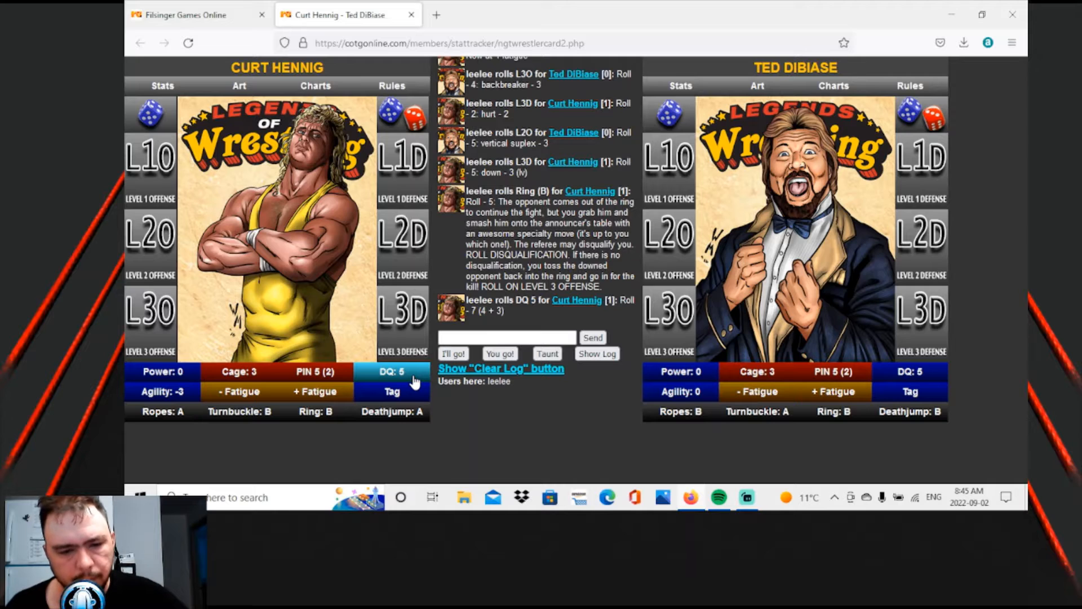
mouse_move(488, 398)
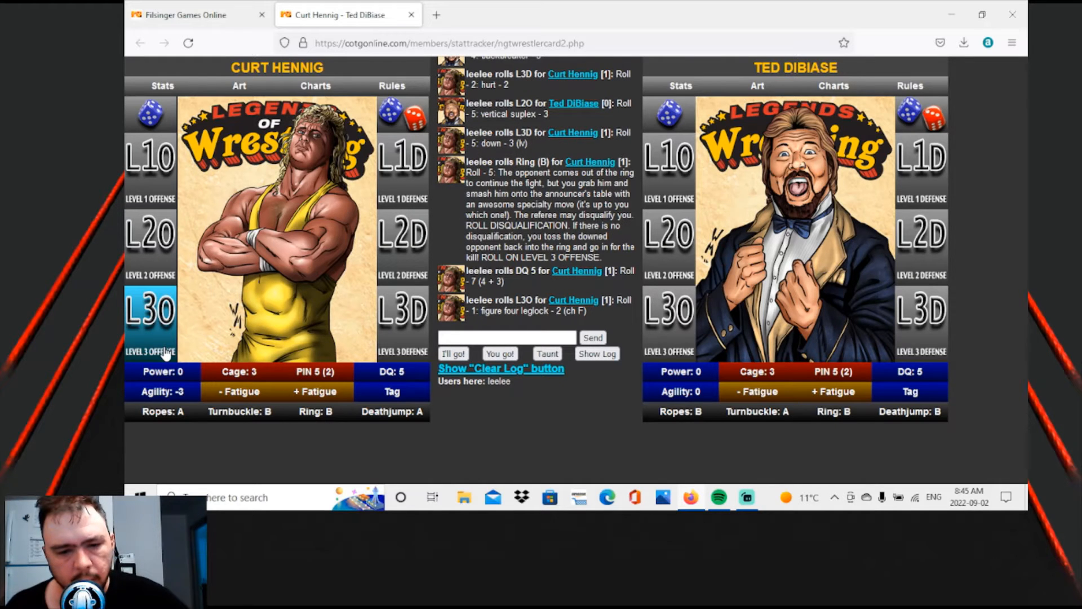
Choose Running Lariat from Choice F on Curt Hennig's Charts tab.
left_click(314, 85)
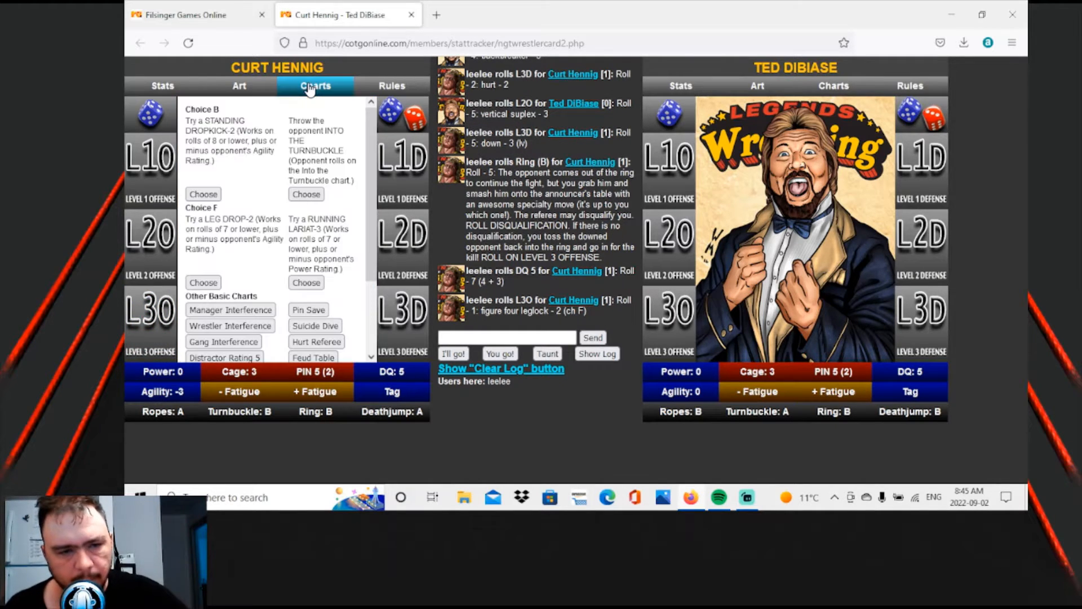
mouse_move(246, 229)
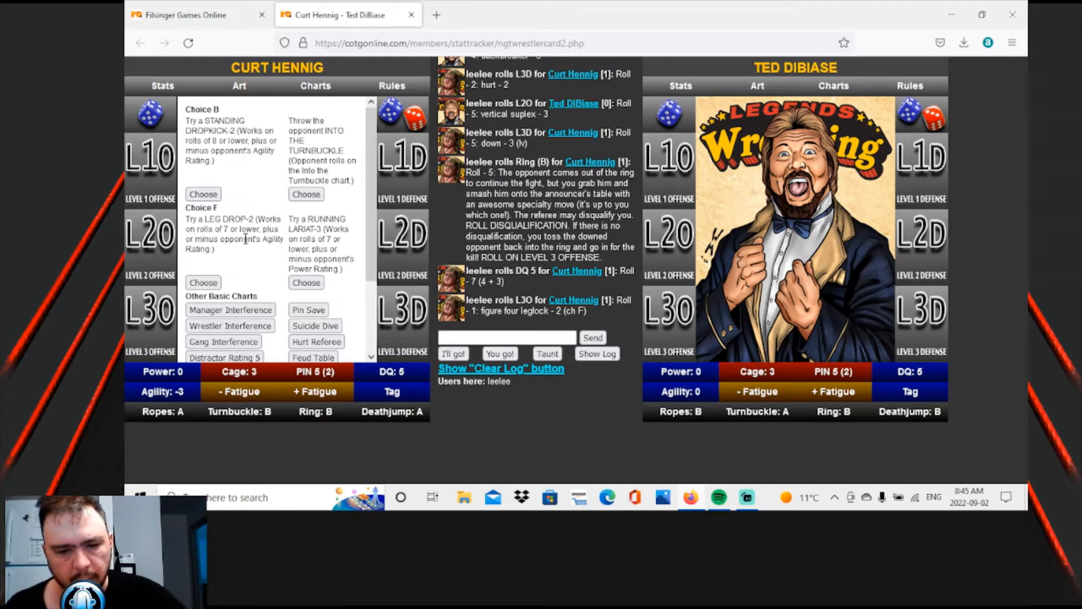
mouse_move(638, 406)
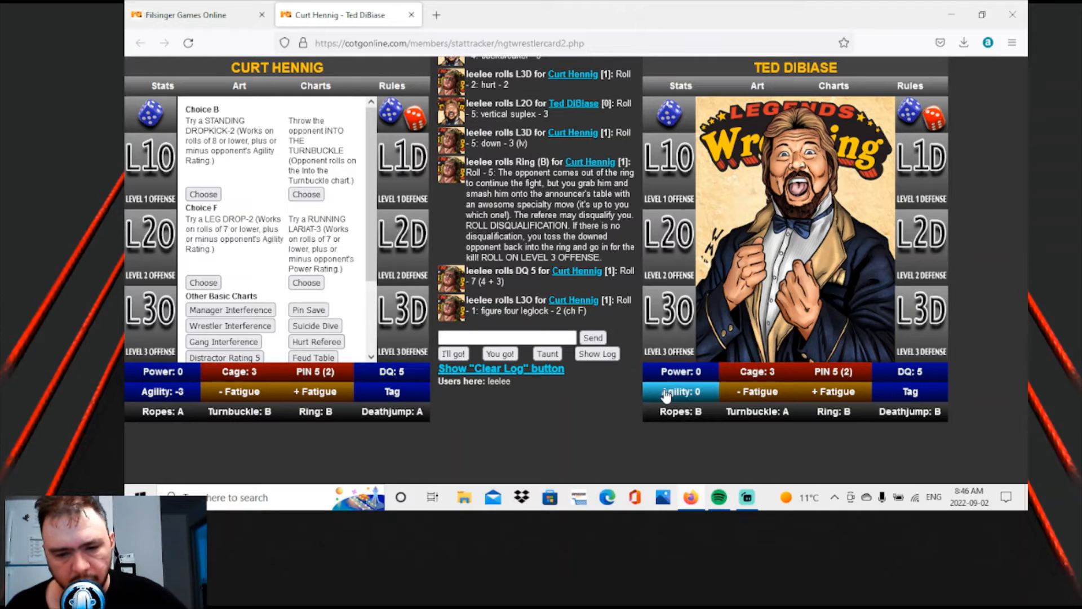
mouse_move(680, 371)
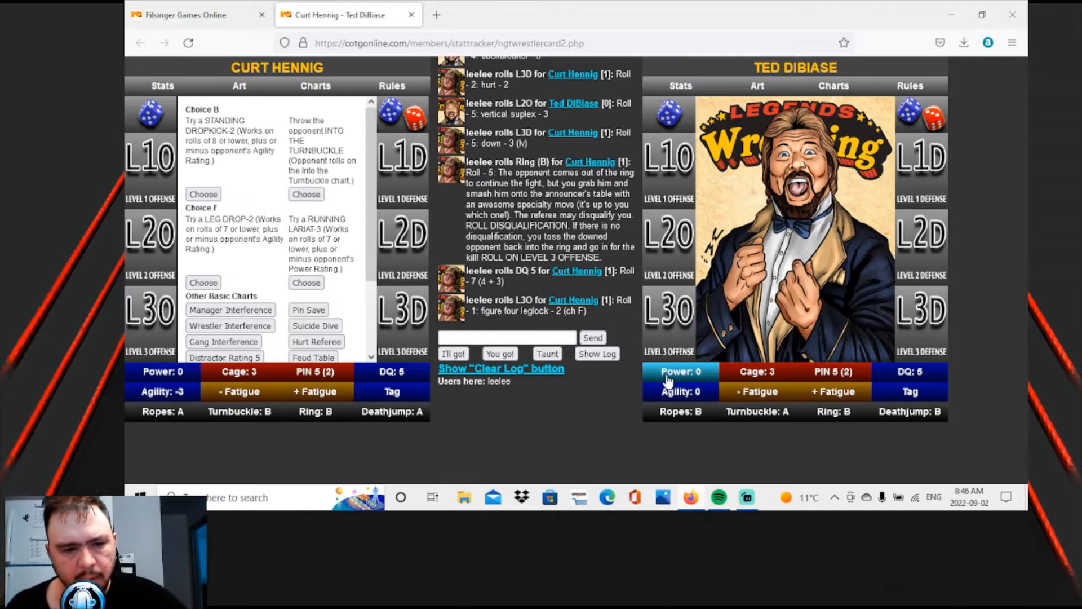
mouse_move(369, 348)
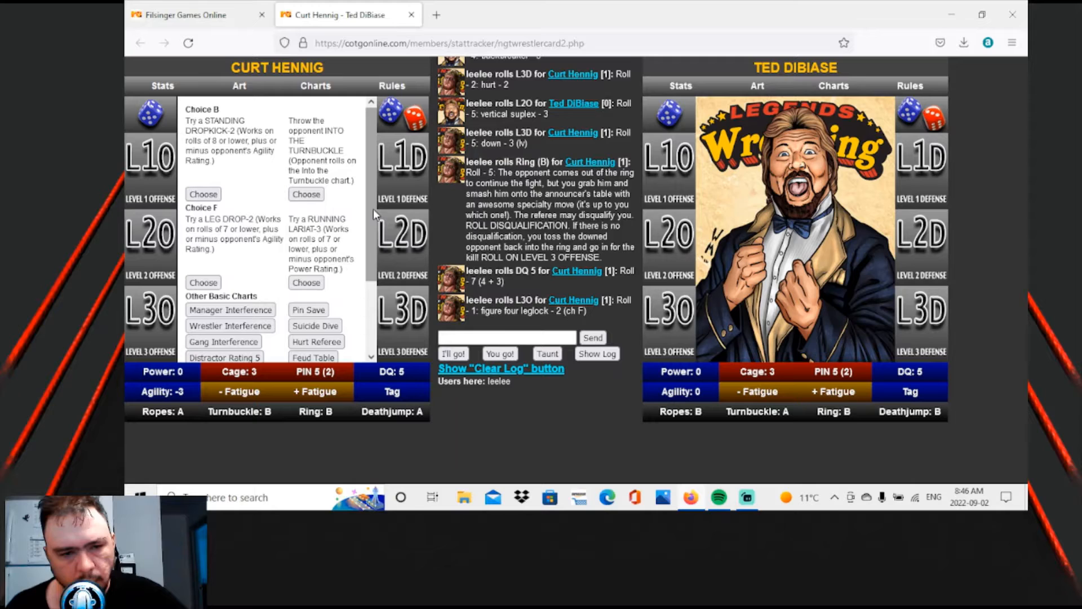
left_click(305, 282)
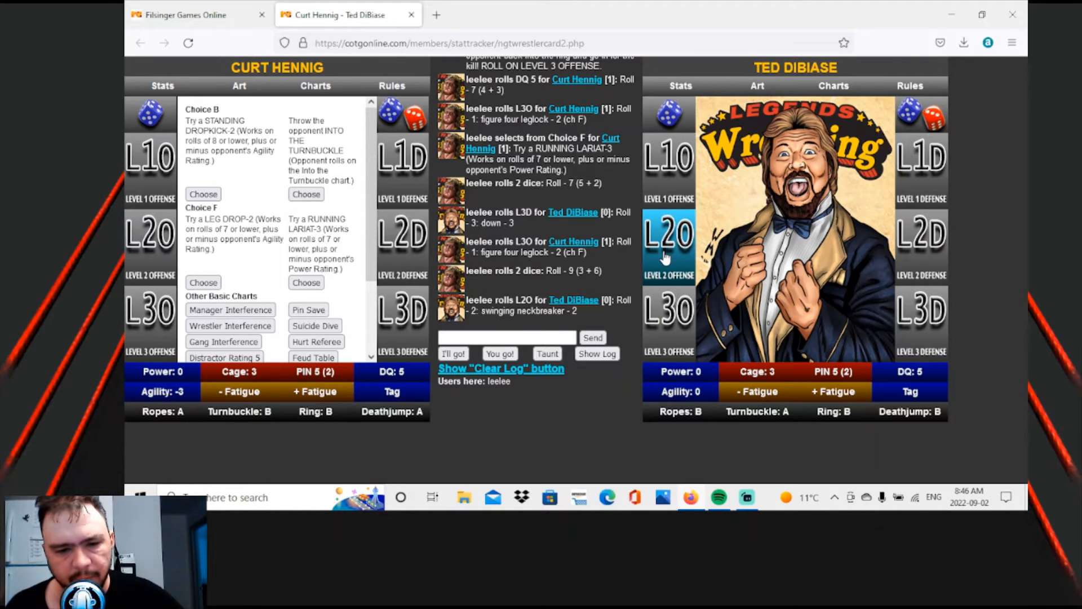
mouse_move(452, 318)
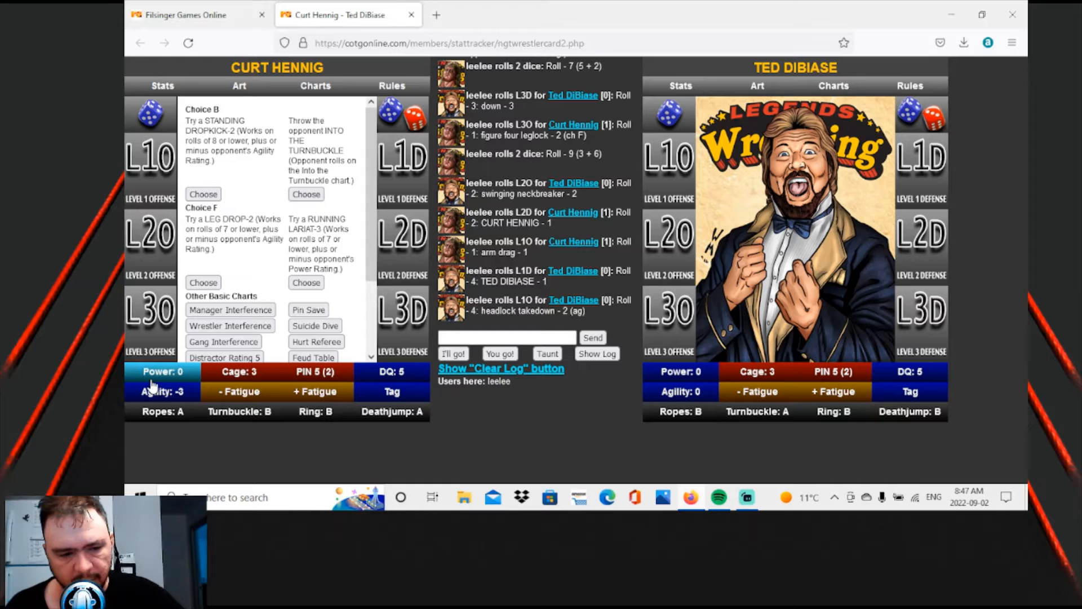
mouse_move(617, 414)
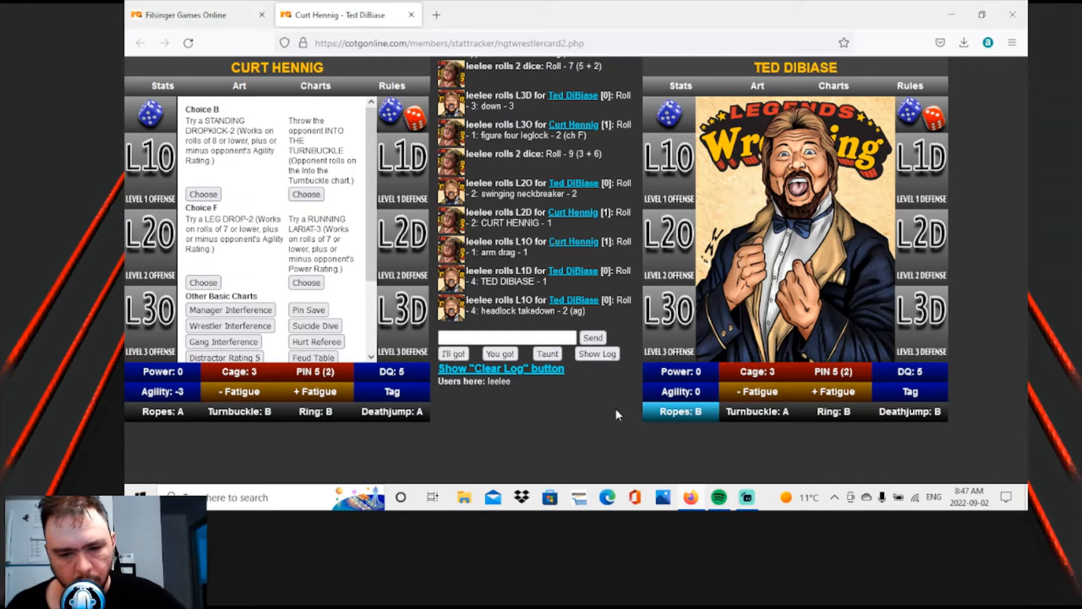
mouse_move(133, 450)
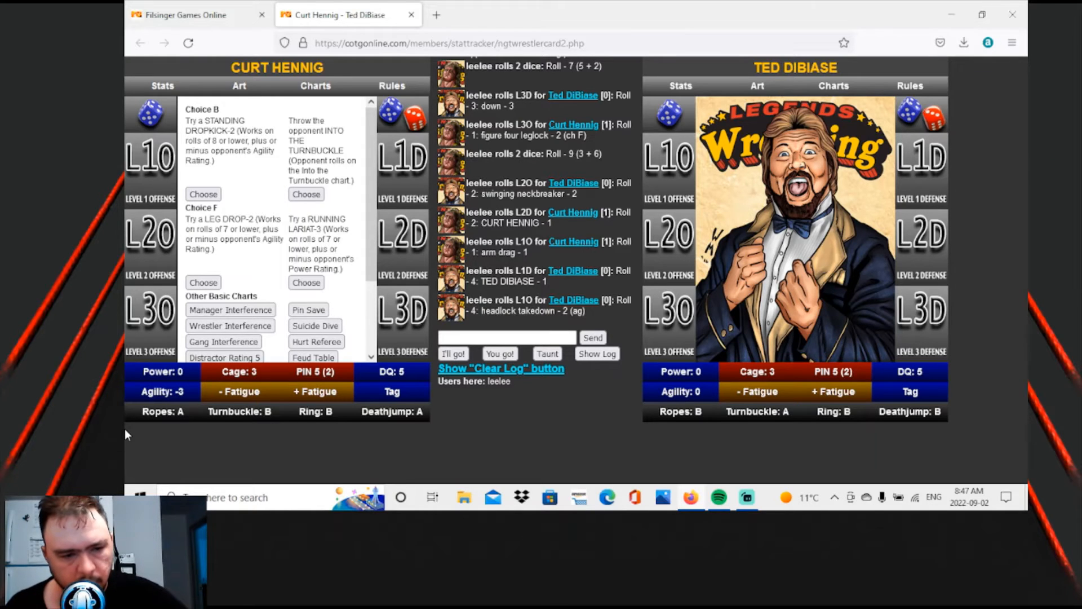
Roll a level 2 offense move for Curt Hennig.
left_click(149, 234)
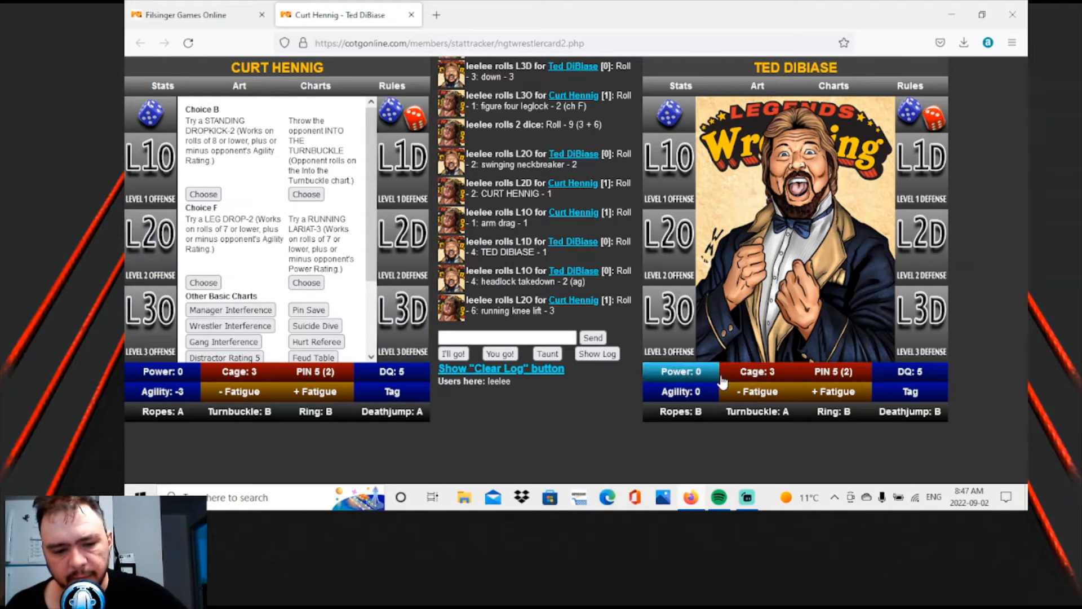
mouse_move(920, 317)
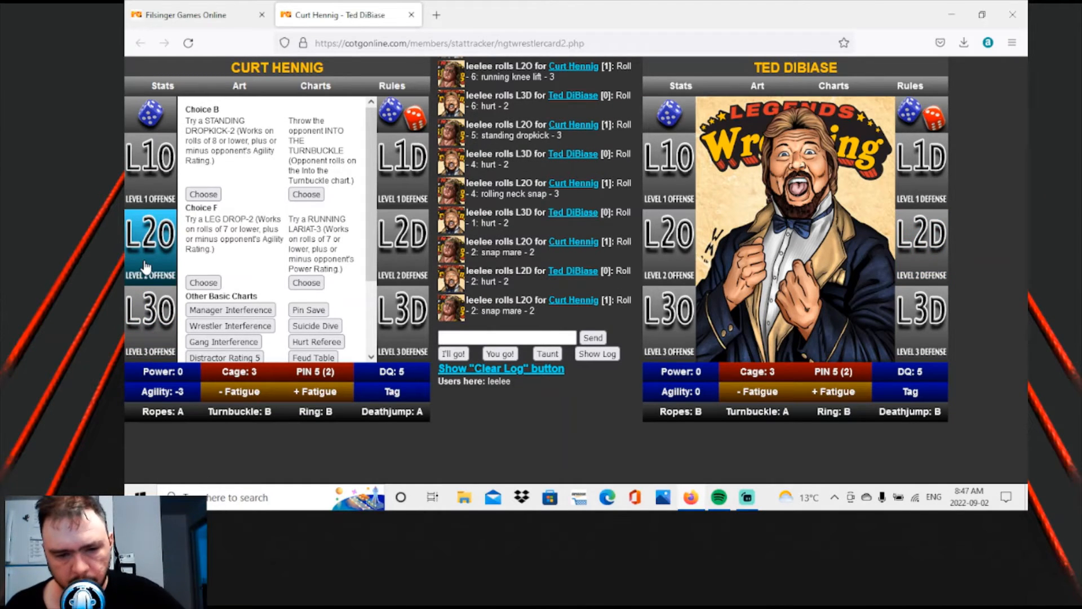
mouse_move(921, 240)
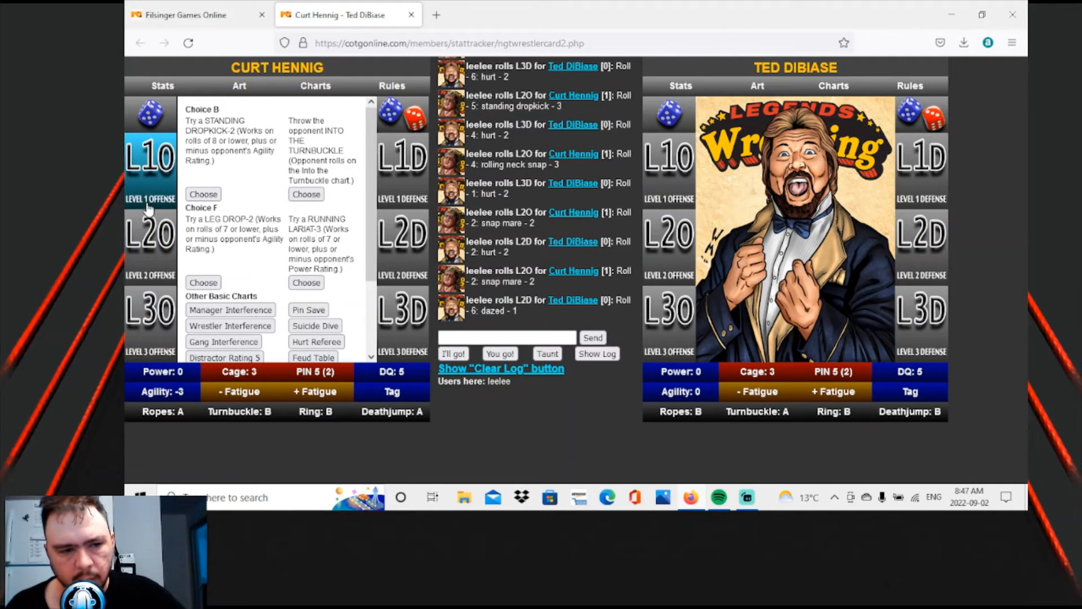
mouse_move(150, 187)
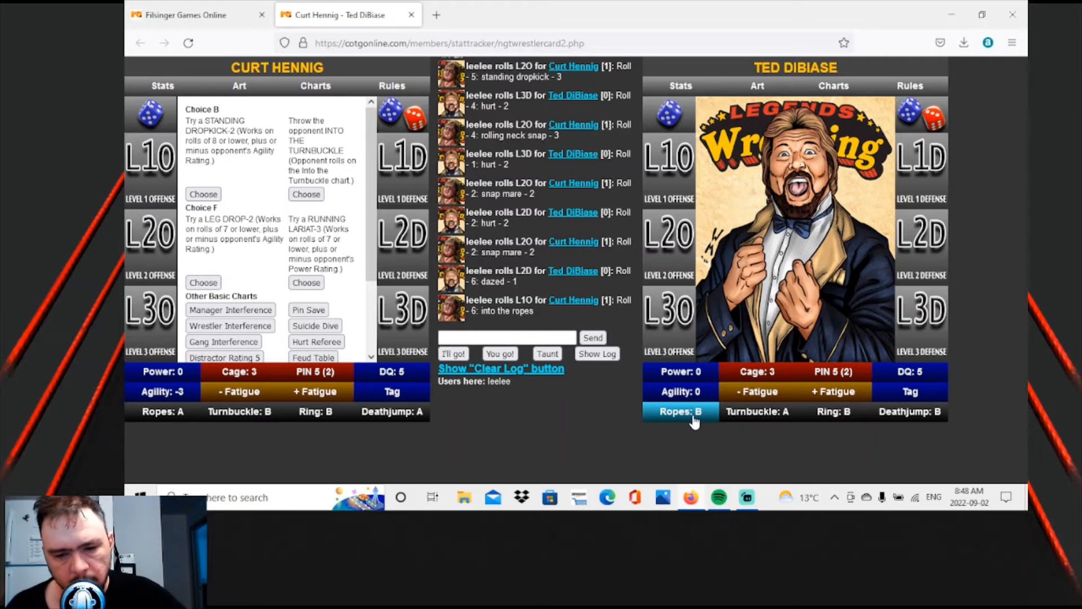
Roll Ted DiBiase's Ropes: B chart, producing a running back elbow.
left_click(679, 412)
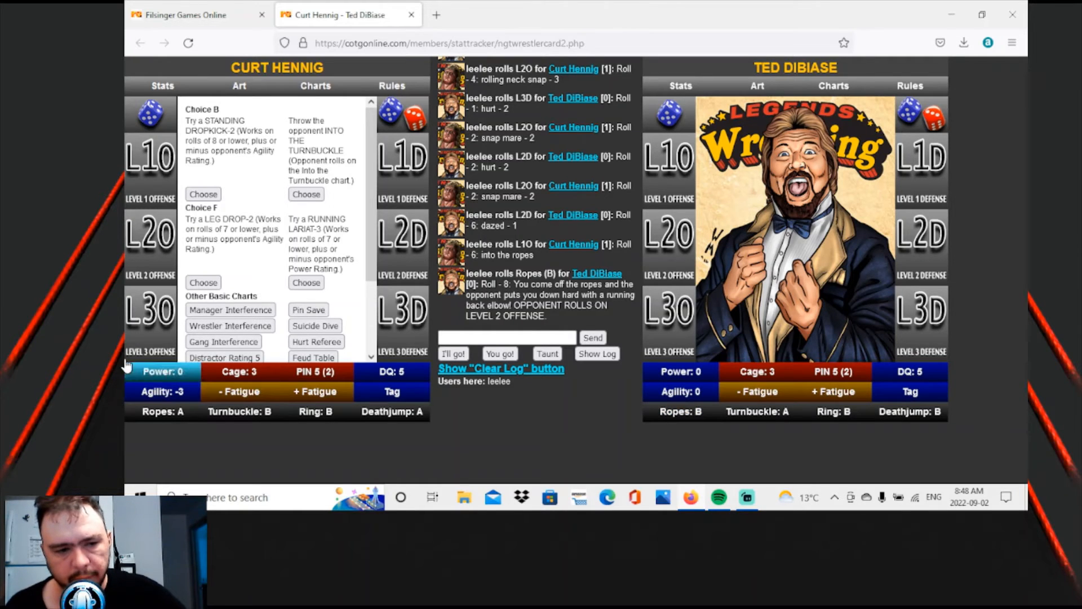
Roll Hennig's level 2 offense and add a fatigue point to DiBiase.
left_click(148, 235)
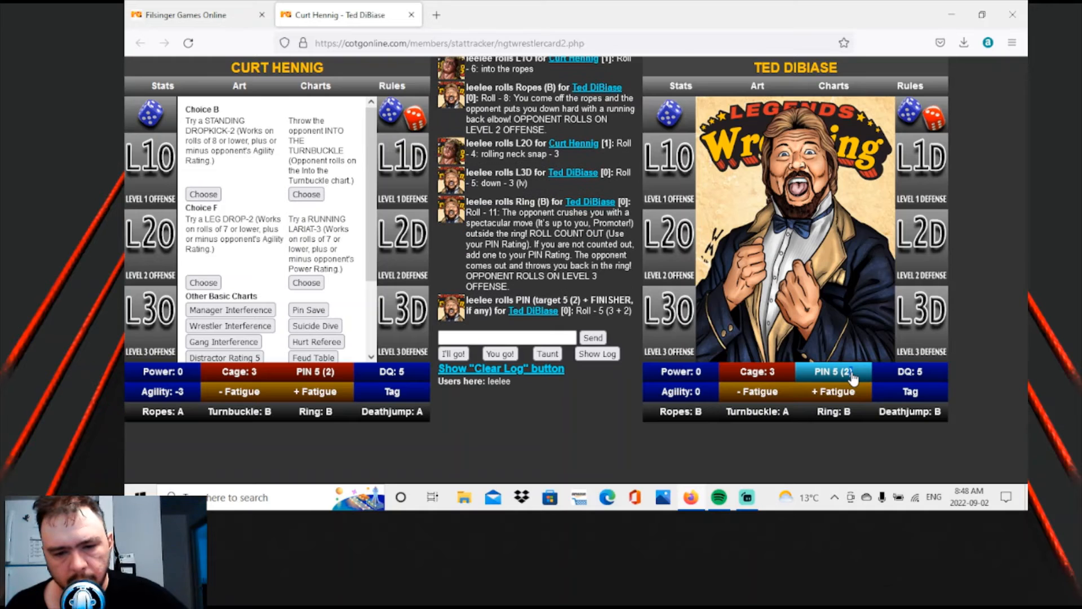
left_click(833, 391)
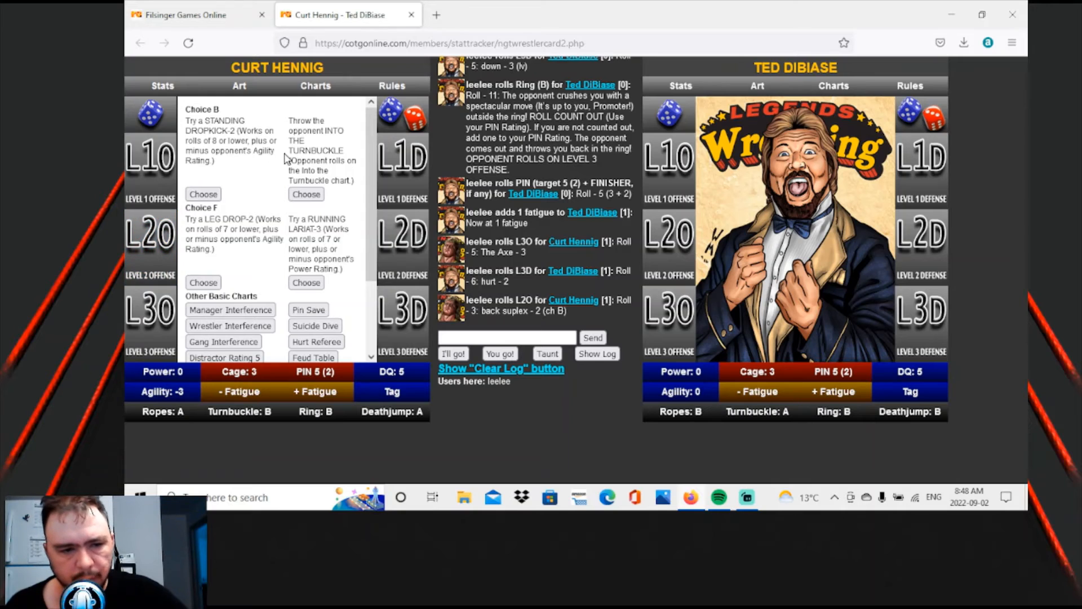
mouse_move(332, 148)
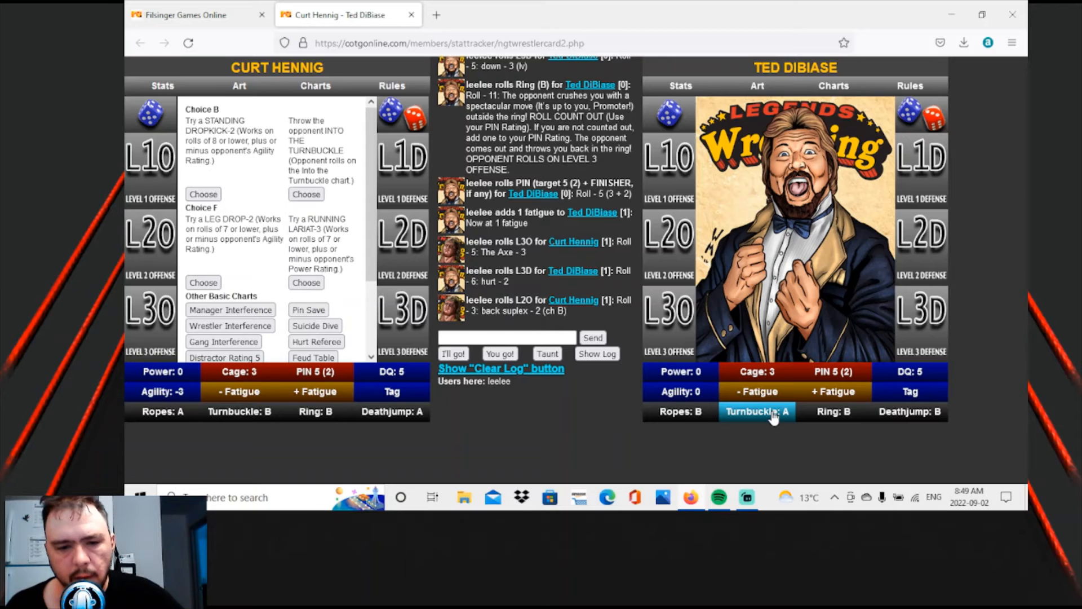
Roll DiBiase's Turnbuckle: A chart while scrolling down the match log.
left_click(756, 412)
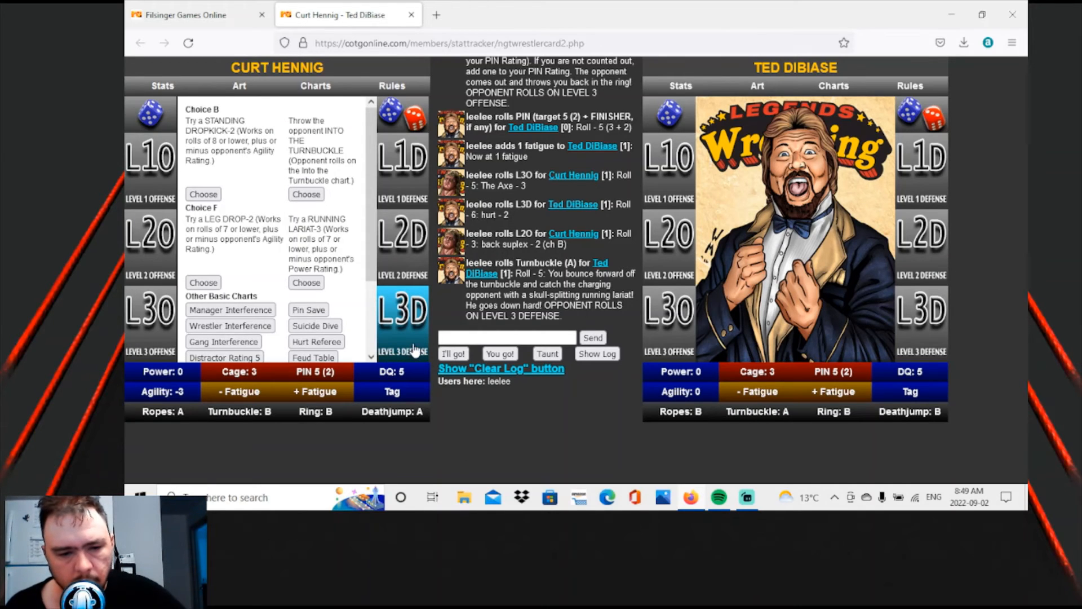
mouse_move(412, 338)
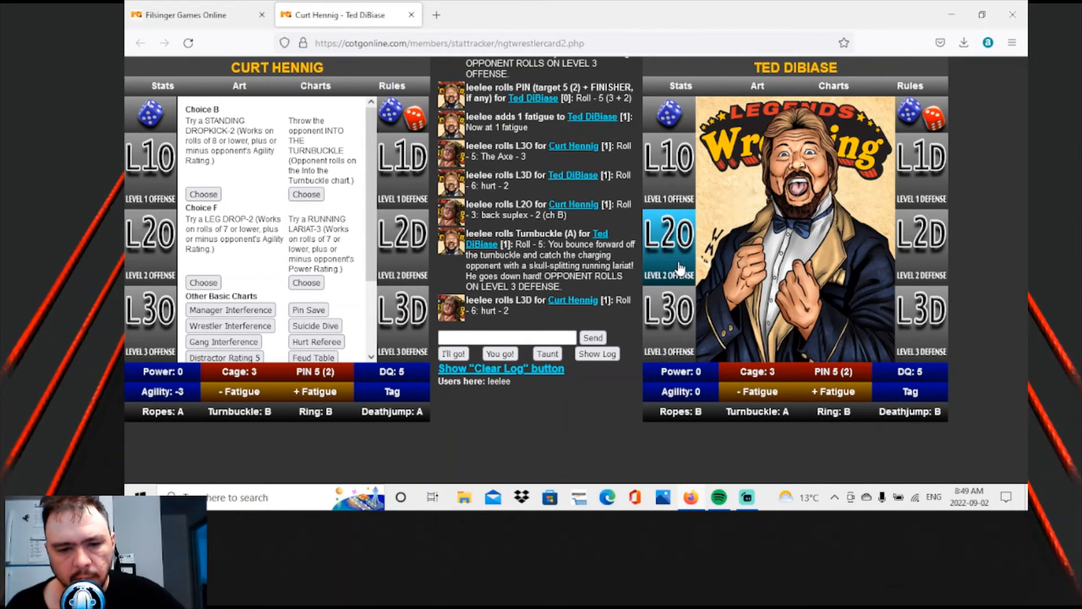
scroll("down", 3)
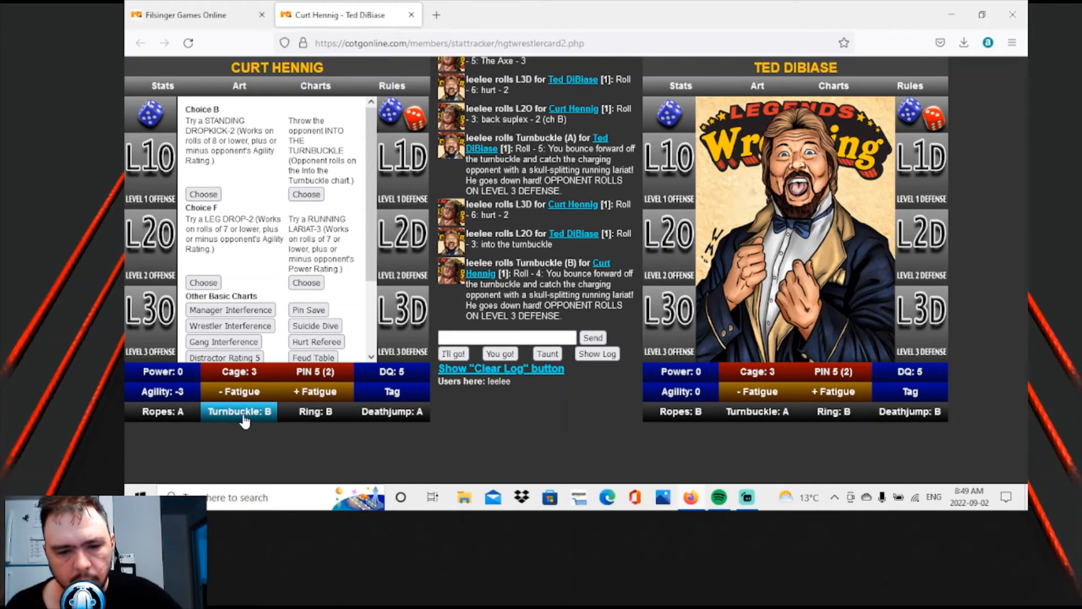
mouse_move(640, 456)
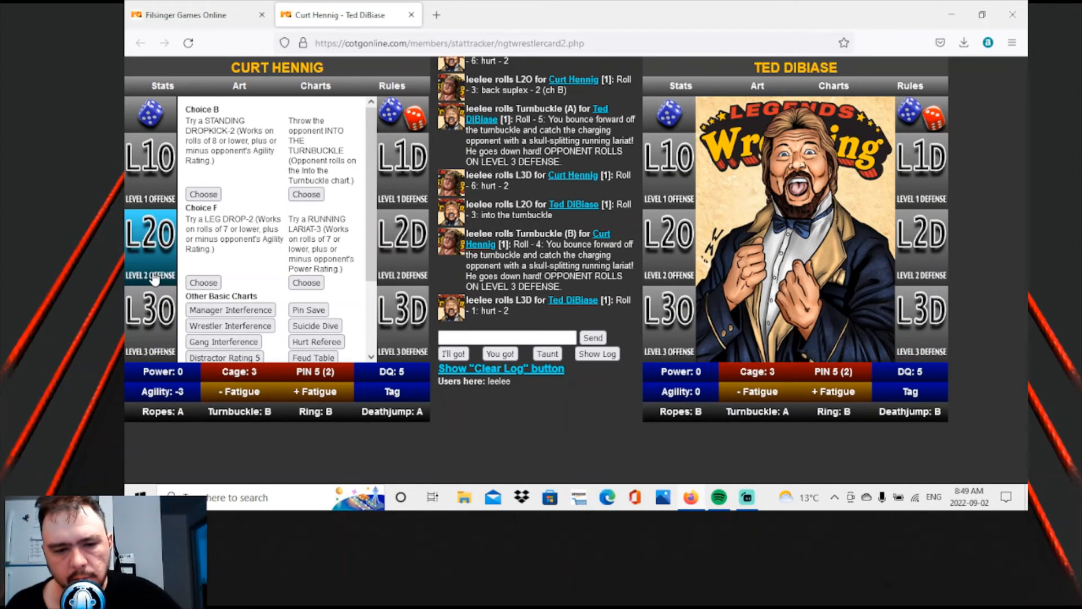
scroll("down", 3)
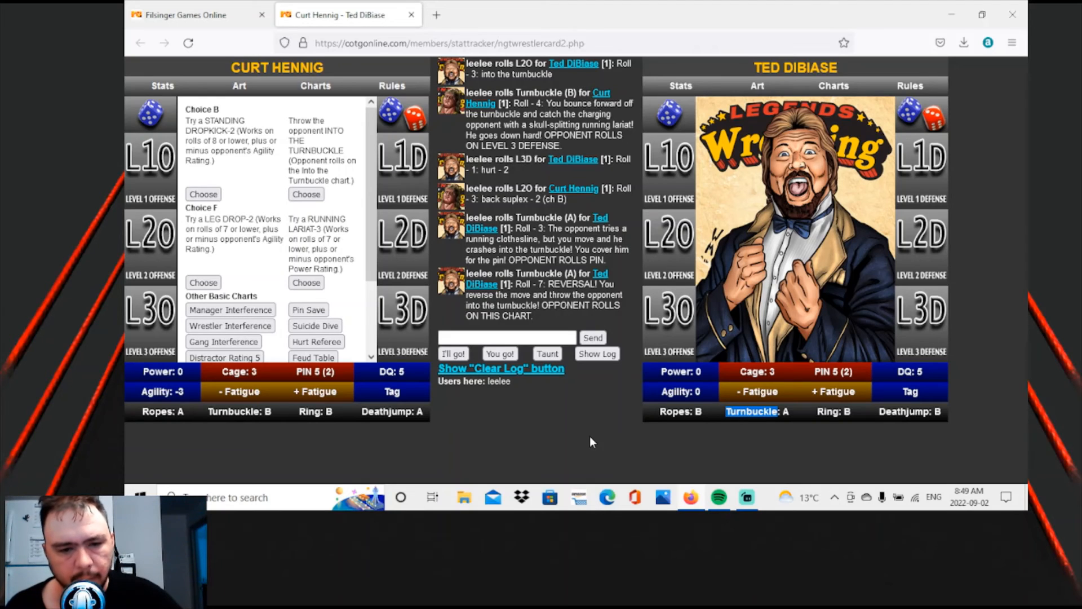
mouse_move(591, 399)
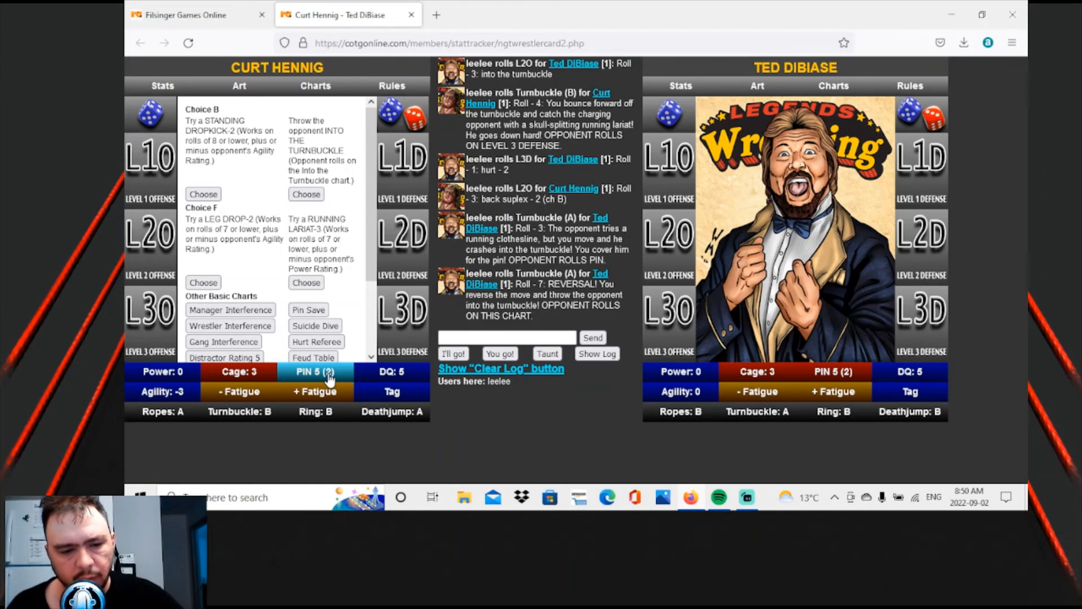
Roll Hennig's PIN 5 (2) attempt and raise his fatigue to 2.
left_click(316, 371)
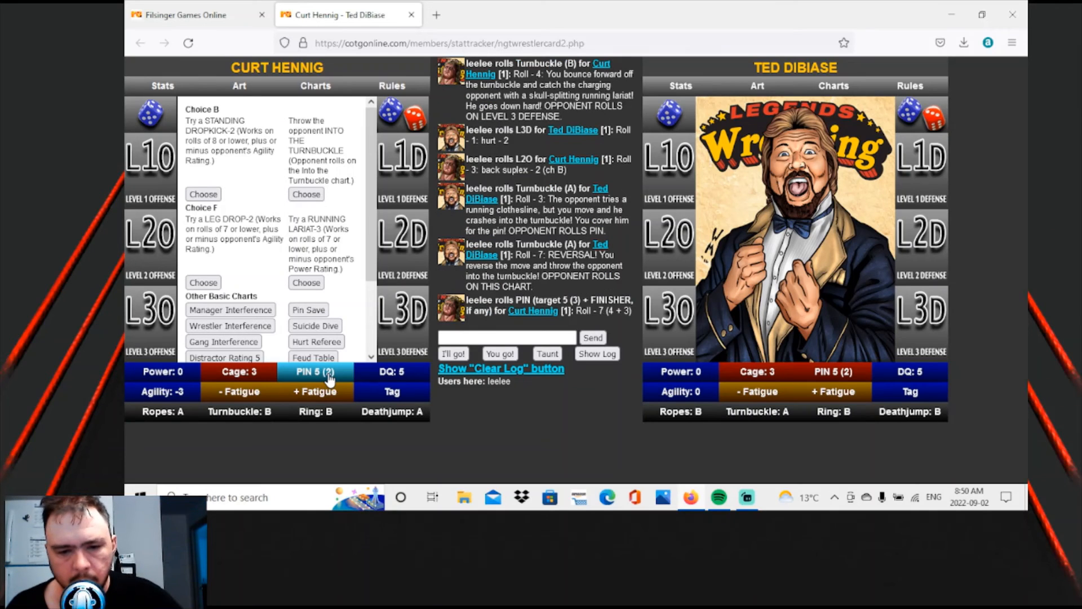
mouse_move(314, 391)
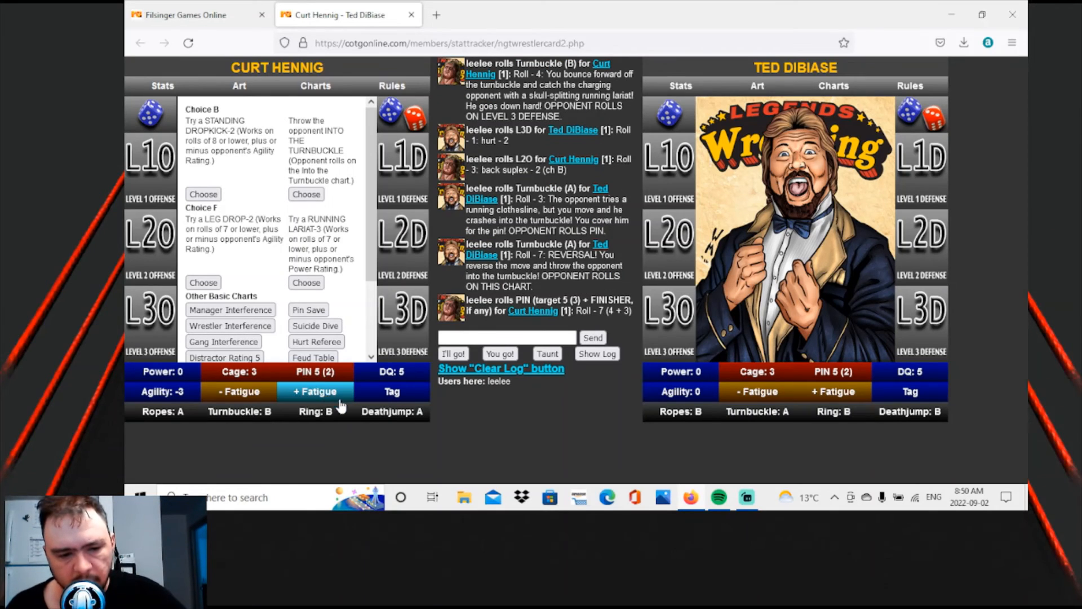
left_click(315, 391)
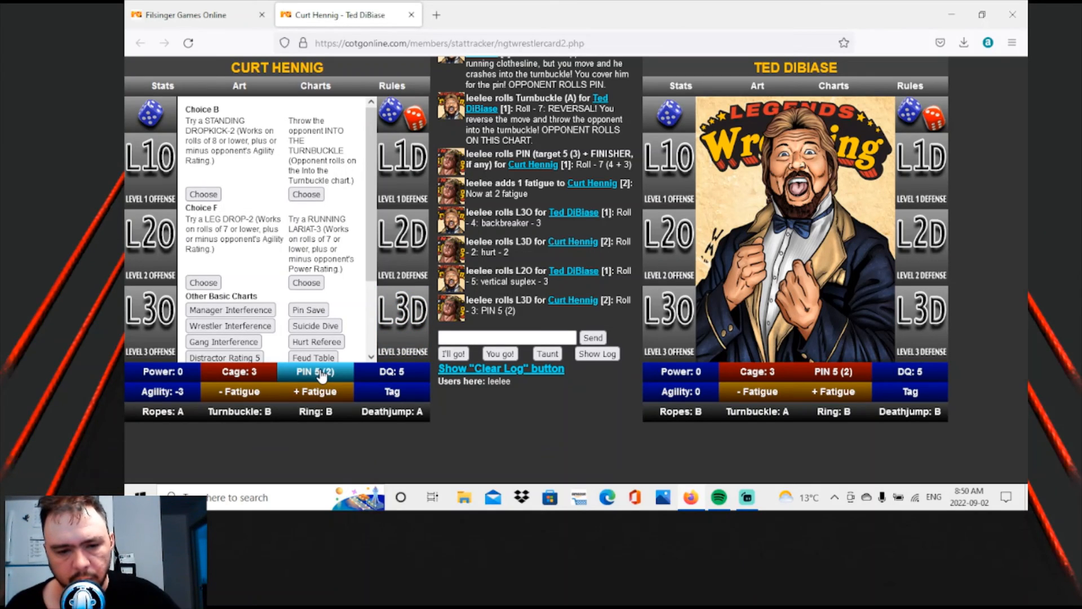
Make another PIN 5 (2) roll for Curt Hennig, rolling 7.
left_click(313, 371)
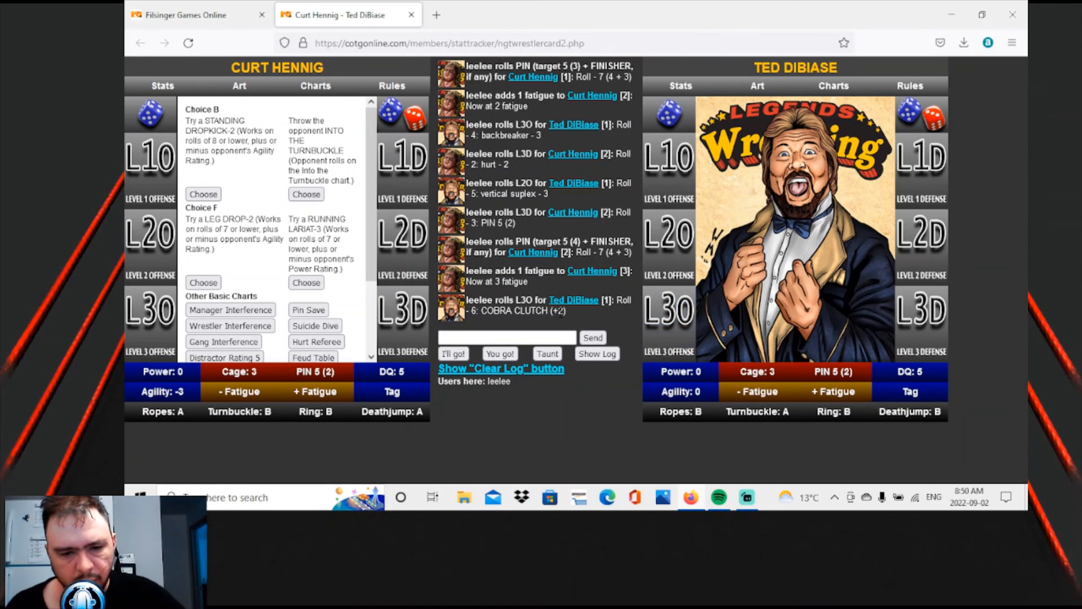
mouse_move(593, 271)
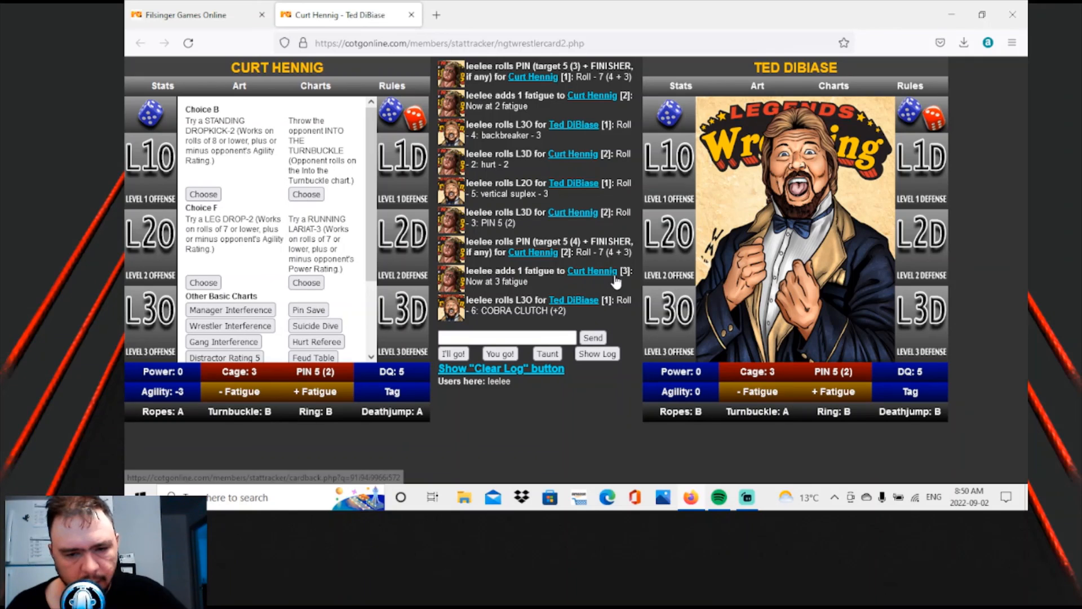
mouse_move(609, 283)
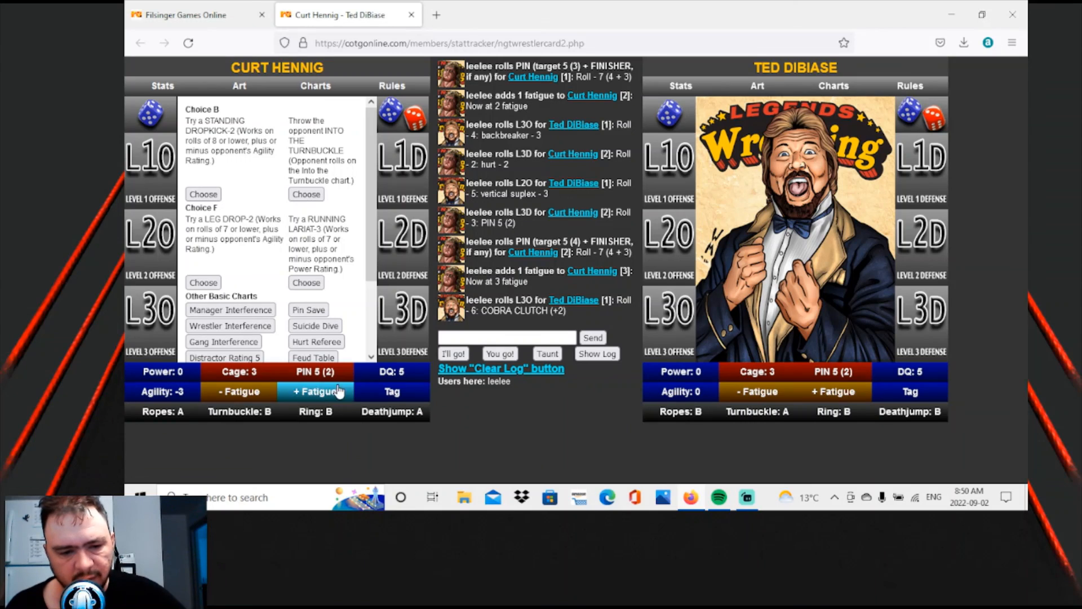
mouse_move(314, 371)
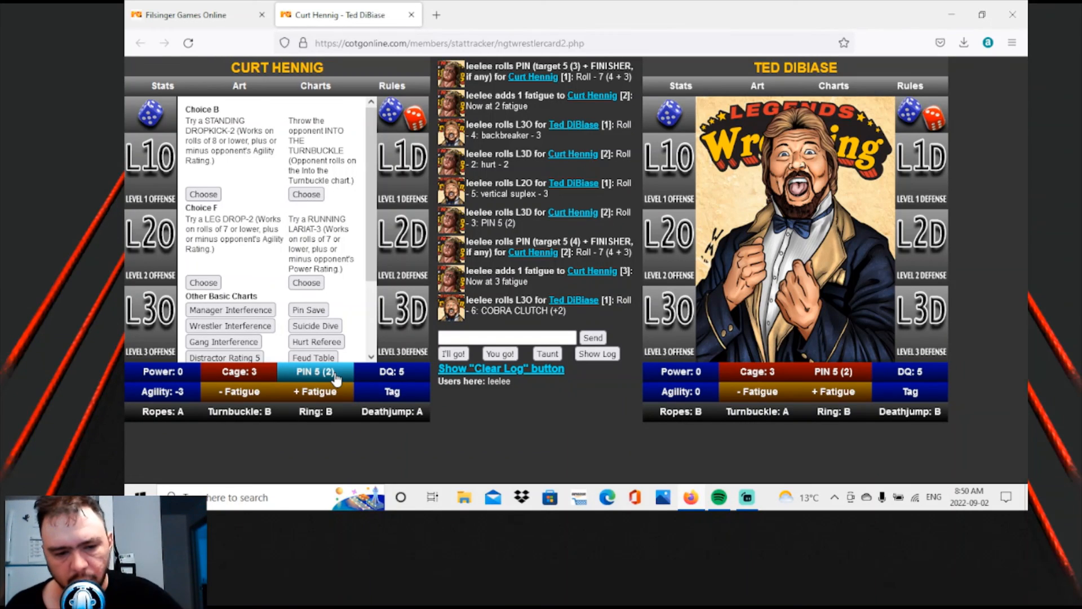